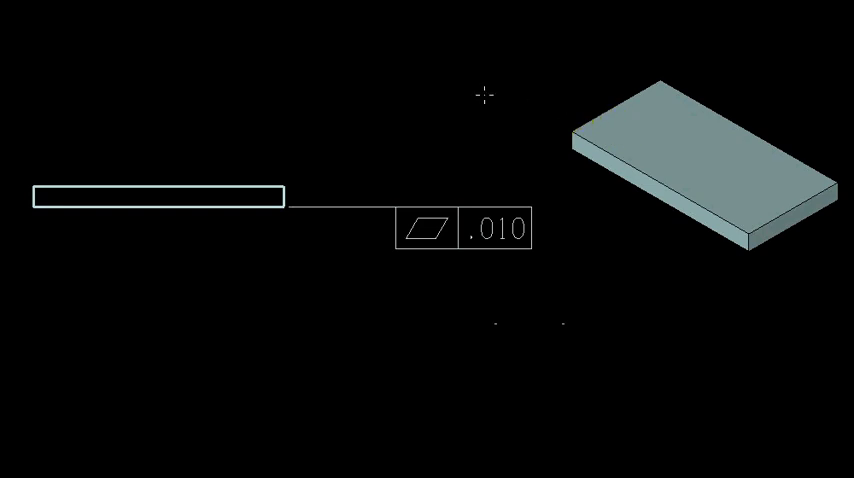
- Show the plate model with the red parallel tolerance planes using dynamic rotate
left_click(628, 148)
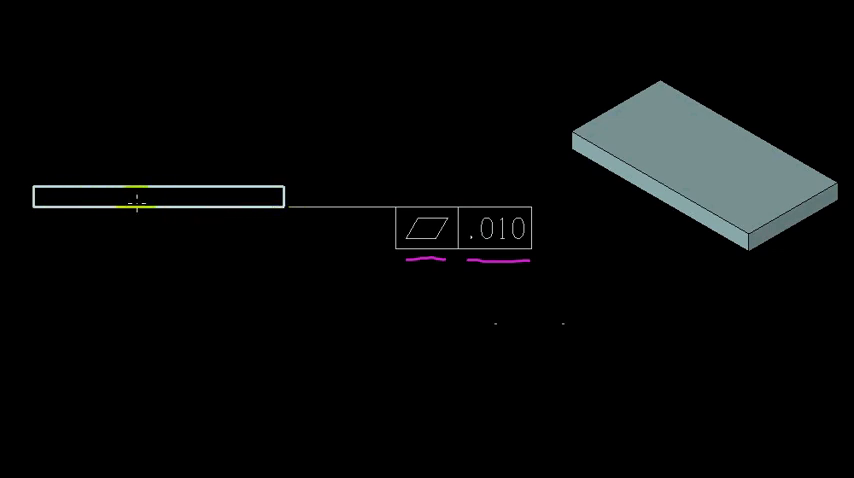
mouse_move(280, 224)
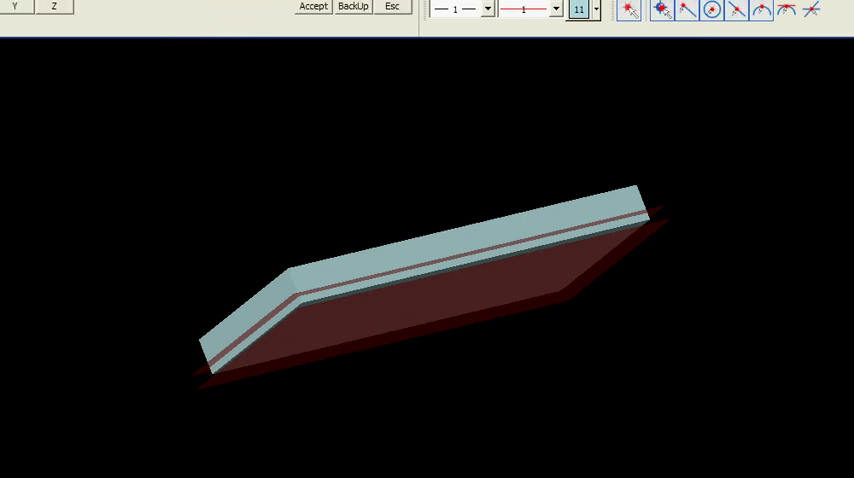
mouse_move(366, 126)
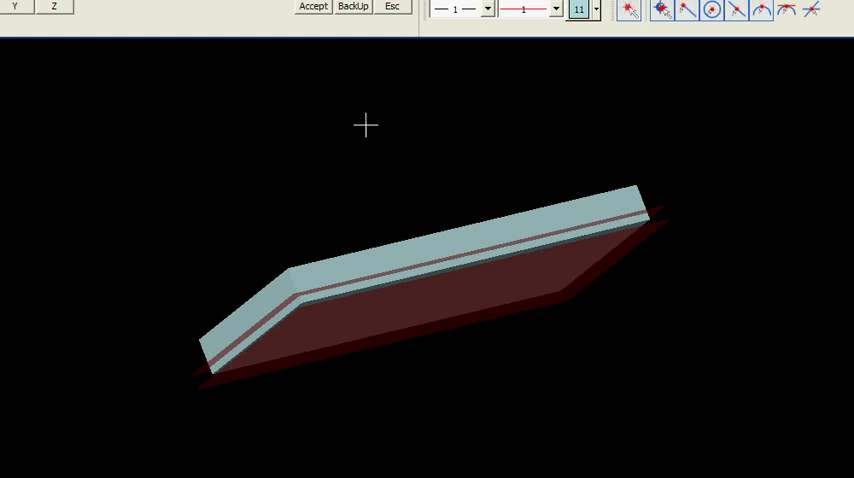
mouse_move(196, 396)
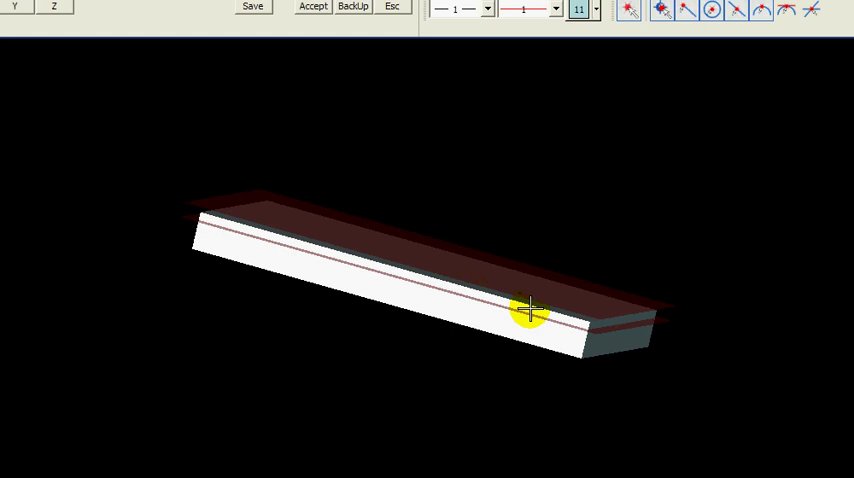
mouse_move(184, 204)
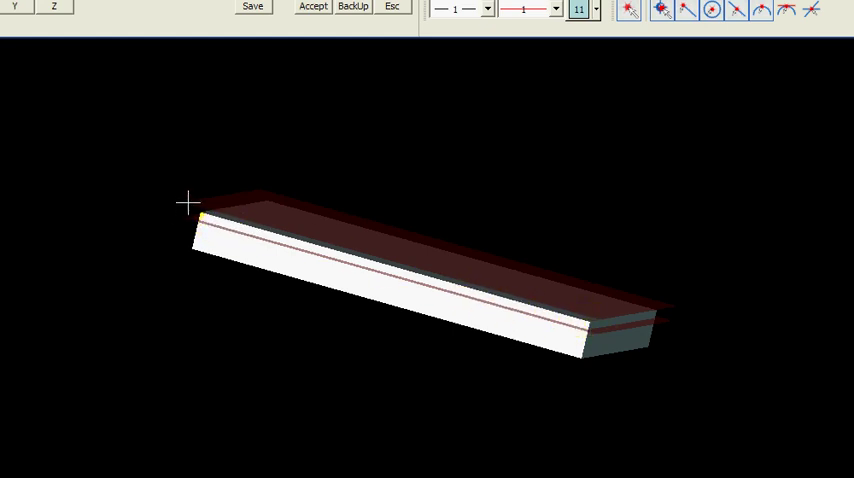